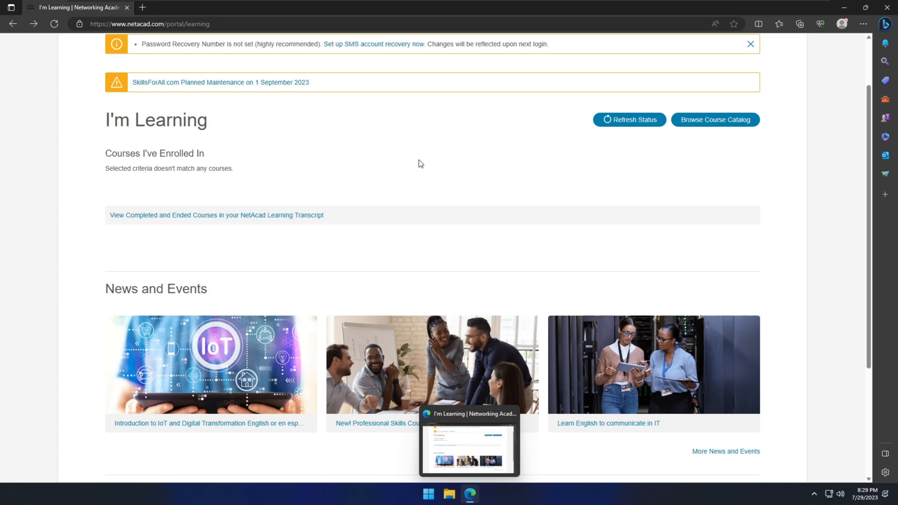
{"action": "mouse_move", "coordinate": [473, 189]}
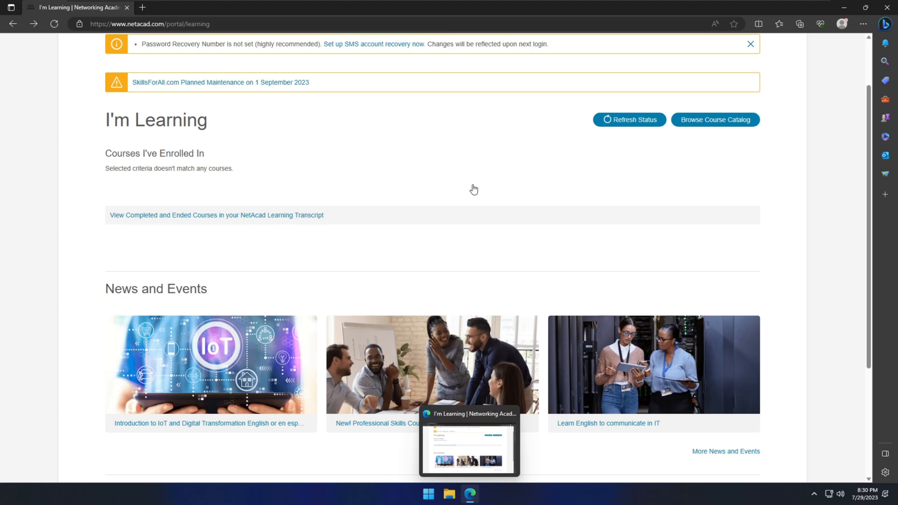
{"action": "mouse_move", "coordinate": [484, 196]}
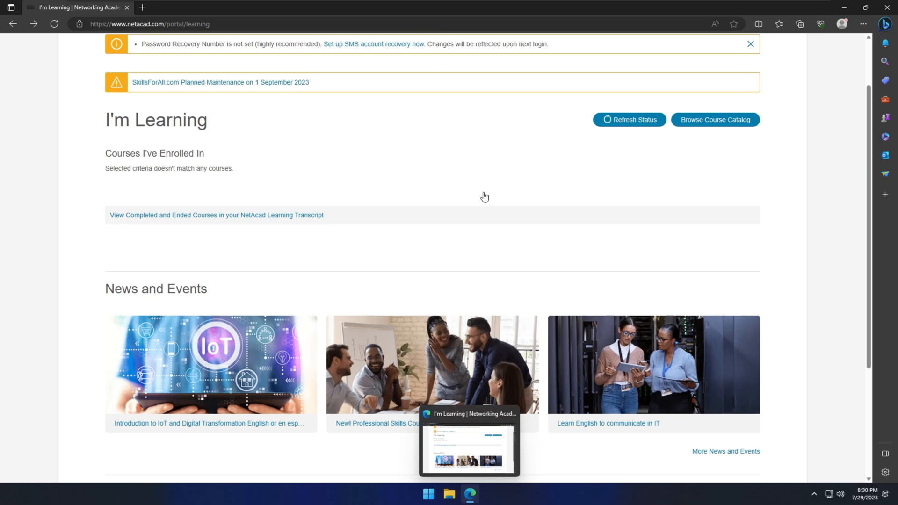
{"action": "mouse_move", "coordinate": [121, 35]}
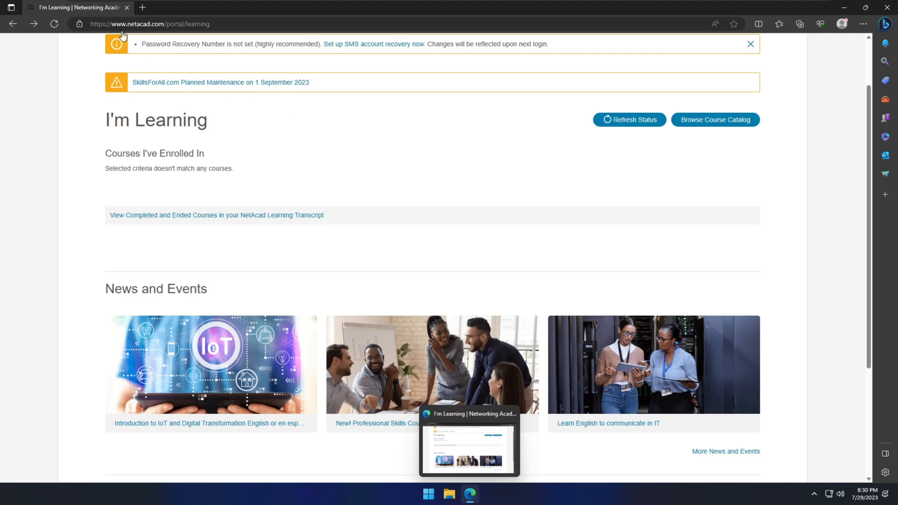
{"action": "mouse_move", "coordinate": [147, 29]}
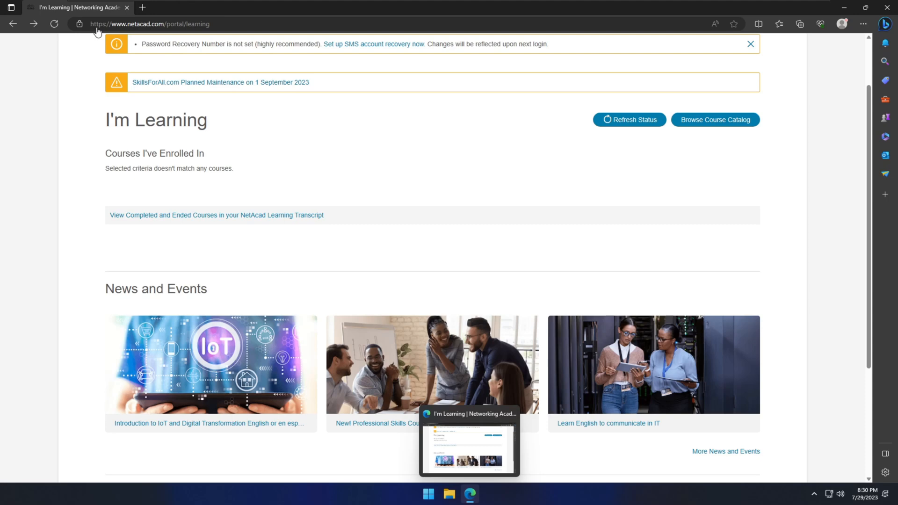
{"action": "mouse_move", "coordinate": [142, 31]}
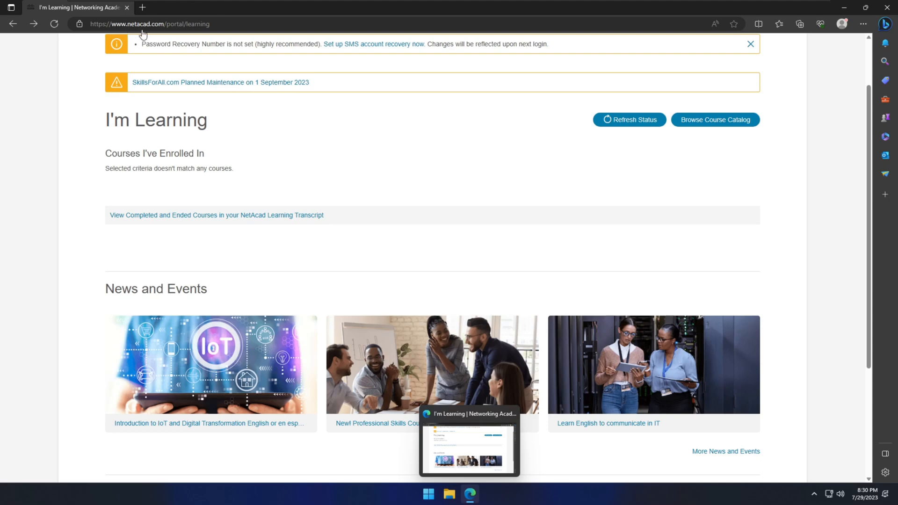
{"action": "mouse_move", "coordinate": [242, 82]}
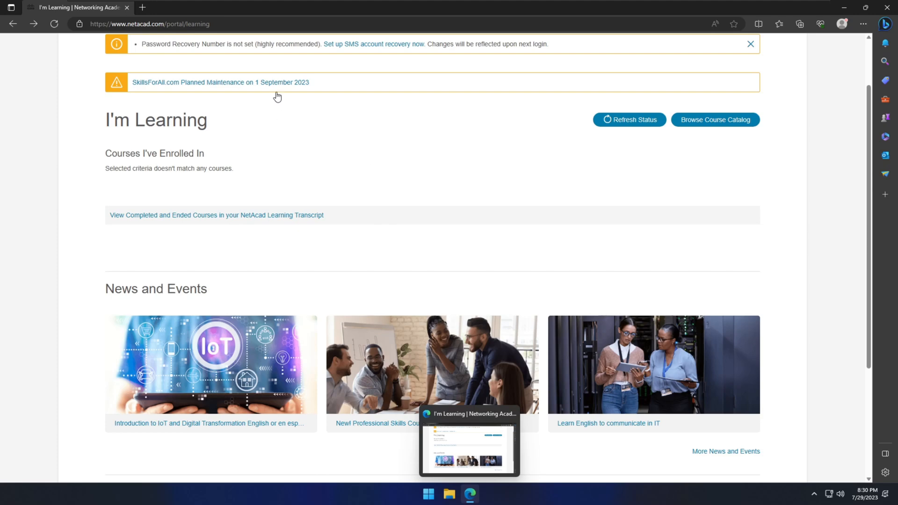
{"action": "mouse_move", "coordinate": [266, 222]}
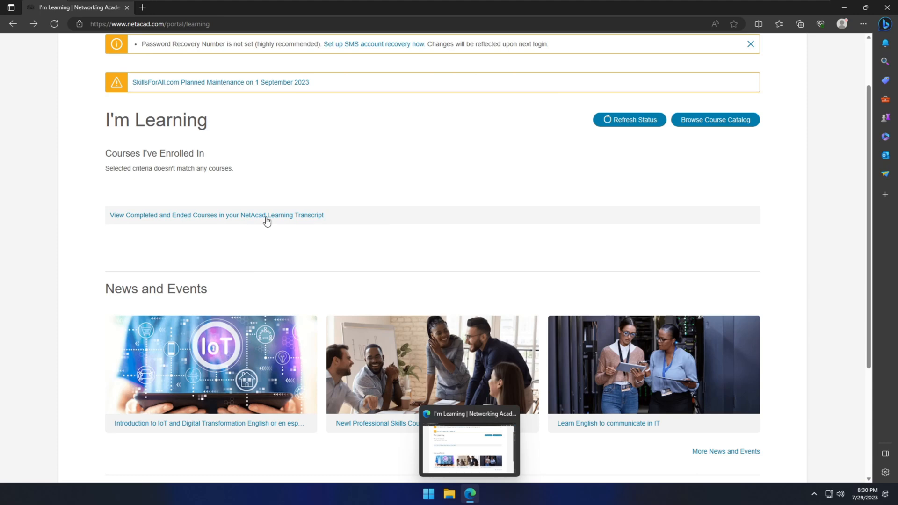
{"action": "mouse_move", "coordinate": [314, 170]}
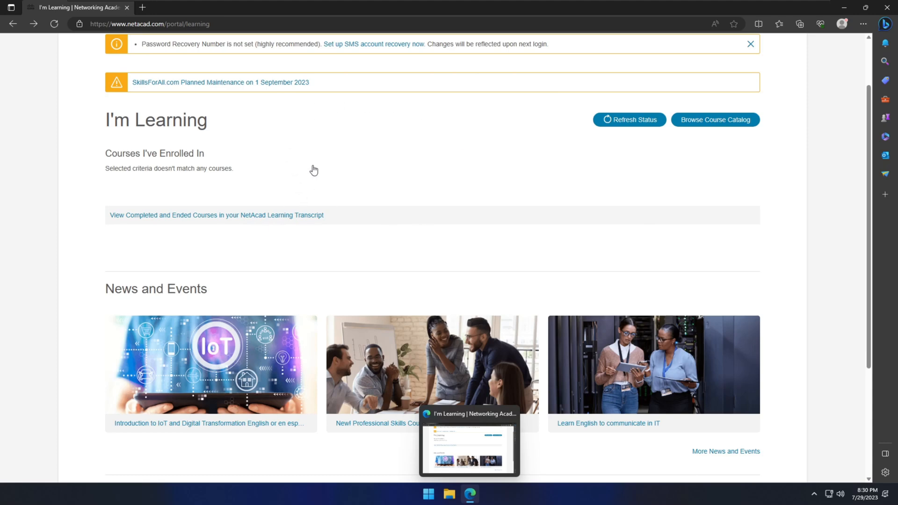
Reach the Packet Tracer resources page and scroll to the version 8.2.1 download section
{"action": "scroll", "scroll_direction": "down", "scroll_amount": 3}
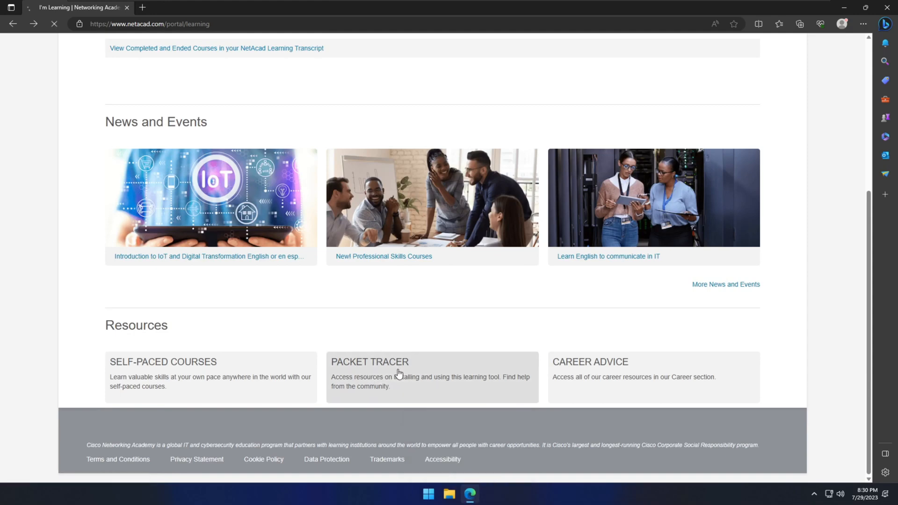
{"action": "left_click", "coordinate": [371, 361]}
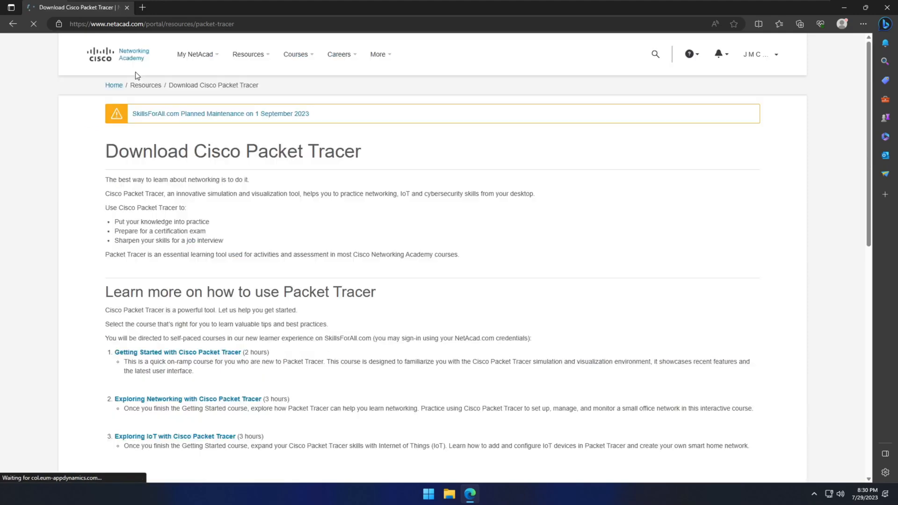
{"action": "scroll", "scroll_direction": "down", "scroll_amount": 3}
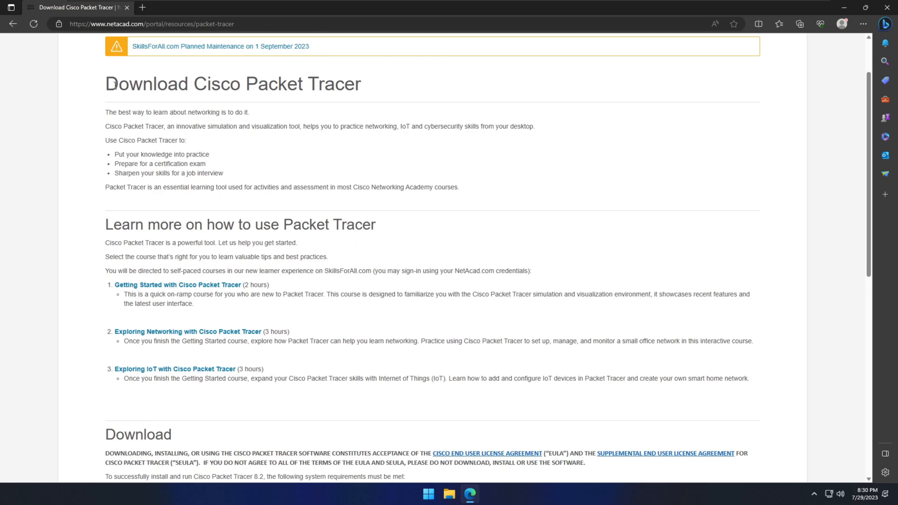
{"action": "triple_click", "coordinate": [232, 84]}
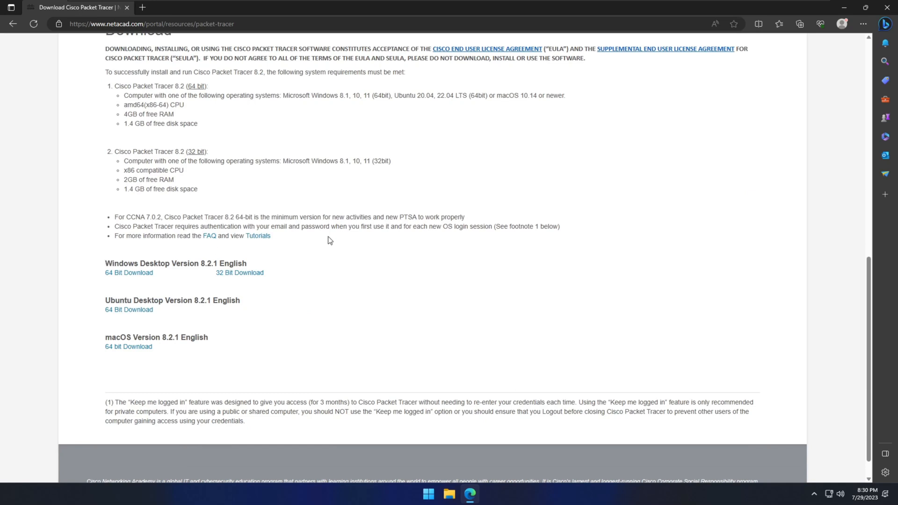
{"action": "mouse_move", "coordinate": [135, 282]}
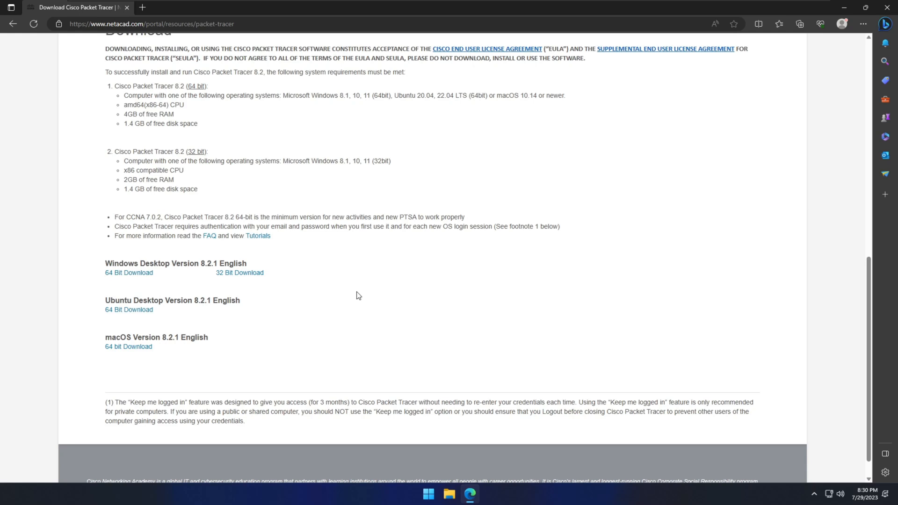
{"action": "mouse_move", "coordinate": [129, 273]}
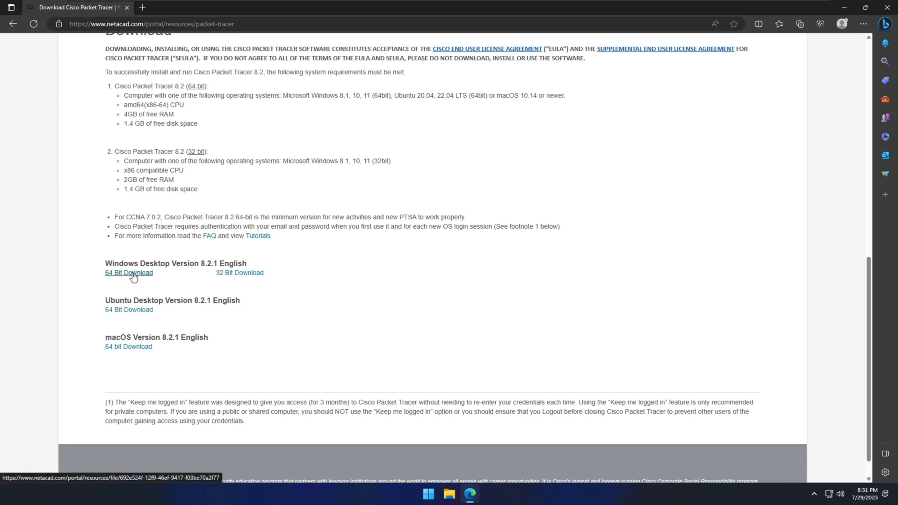
Start the Windows 64 Bit download of Packet Tracer 8.2.1, check the Downloads flyout, and minimize Edge
{"action": "left_click", "coordinate": [129, 272]}
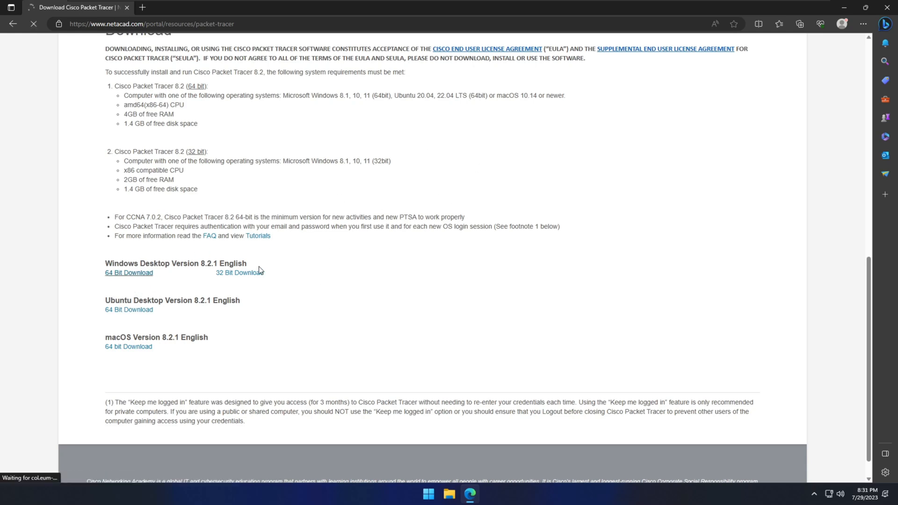
{"action": "left_click", "coordinate": [799, 24]}
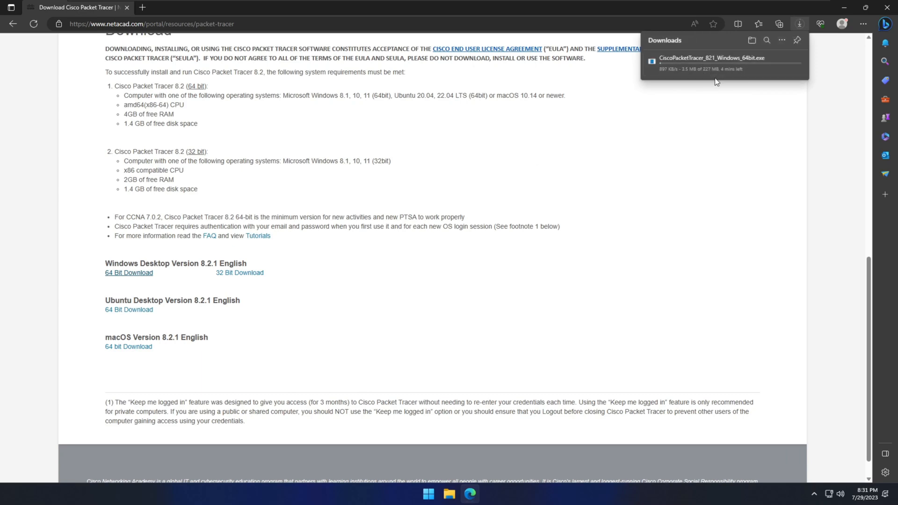
{"action": "mouse_move", "coordinate": [709, 85]}
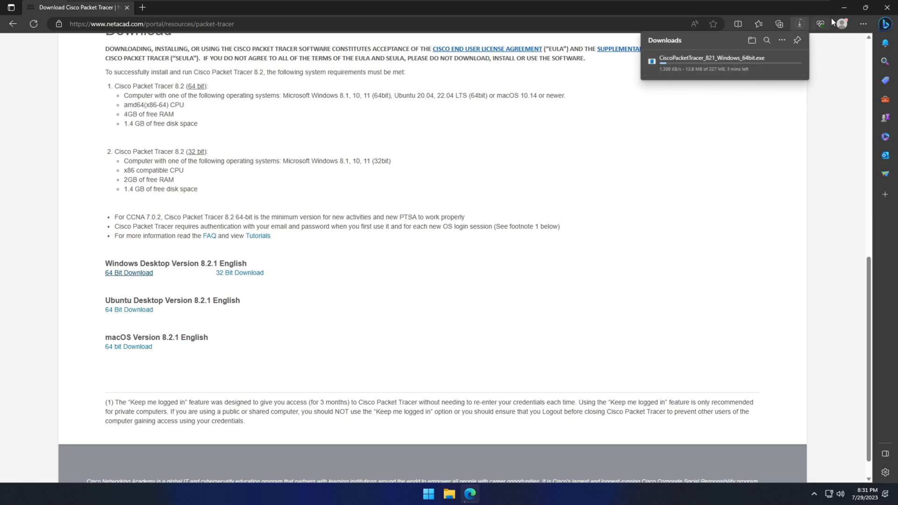
{"action": "left_click", "coordinate": [845, 7]}
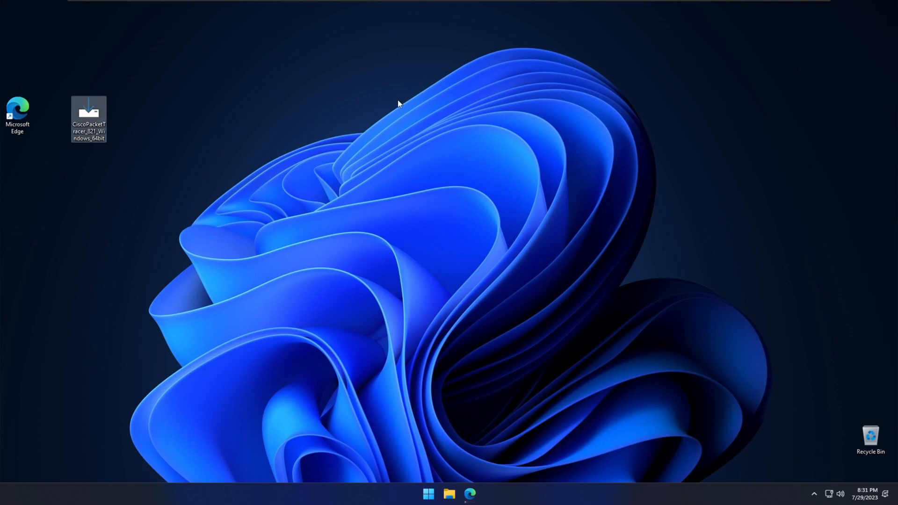
{"action": "mouse_move", "coordinate": [417, 104]}
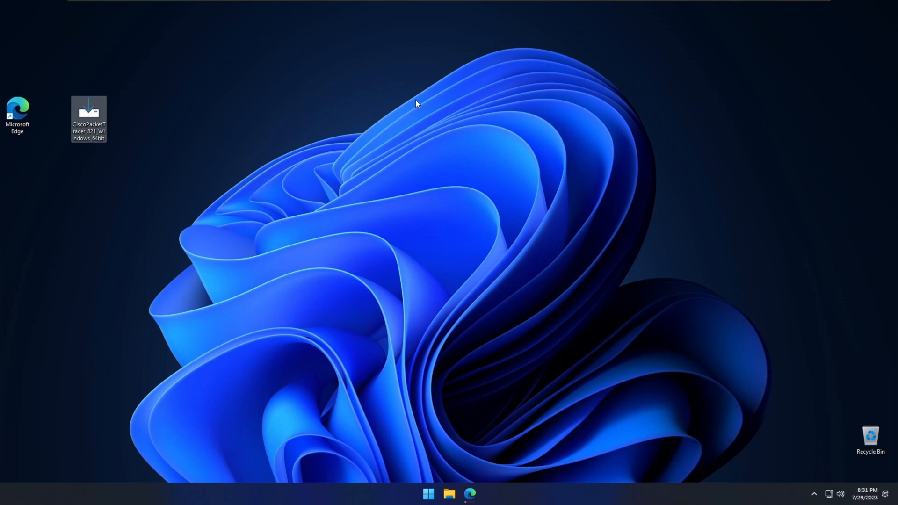
Refresh the desktop via its context menu until the downloaded installer file appears
{"action": "right_click", "coordinate": [417, 104]}
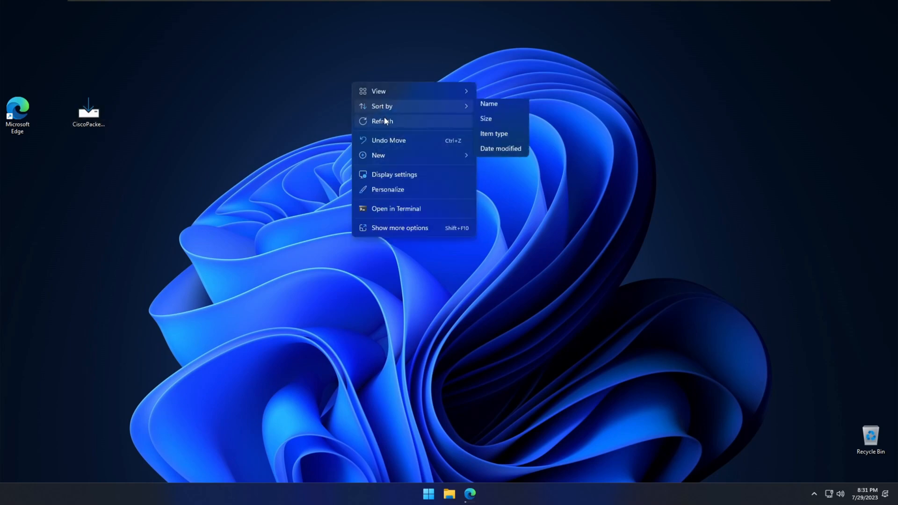
{"action": "left_click", "coordinate": [382, 120]}
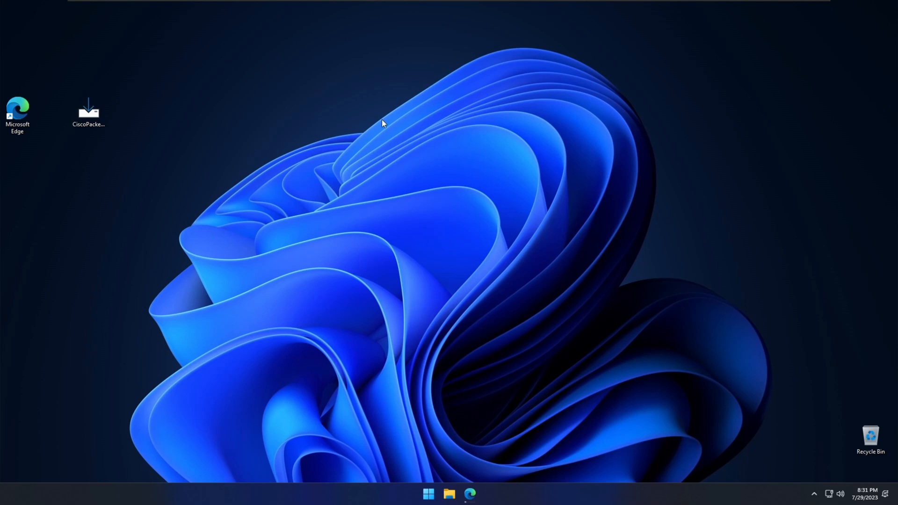
{"action": "right_click", "coordinate": [383, 124]}
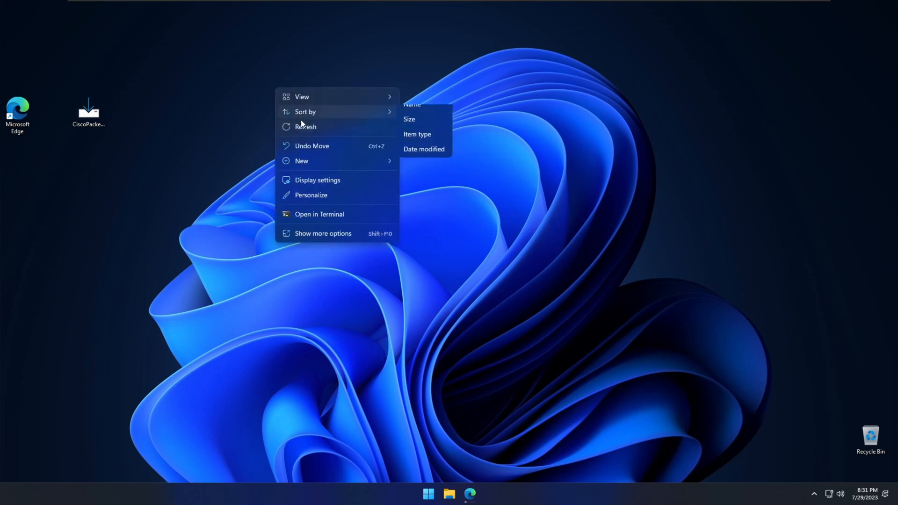
{"action": "left_click", "coordinate": [498, 484]}
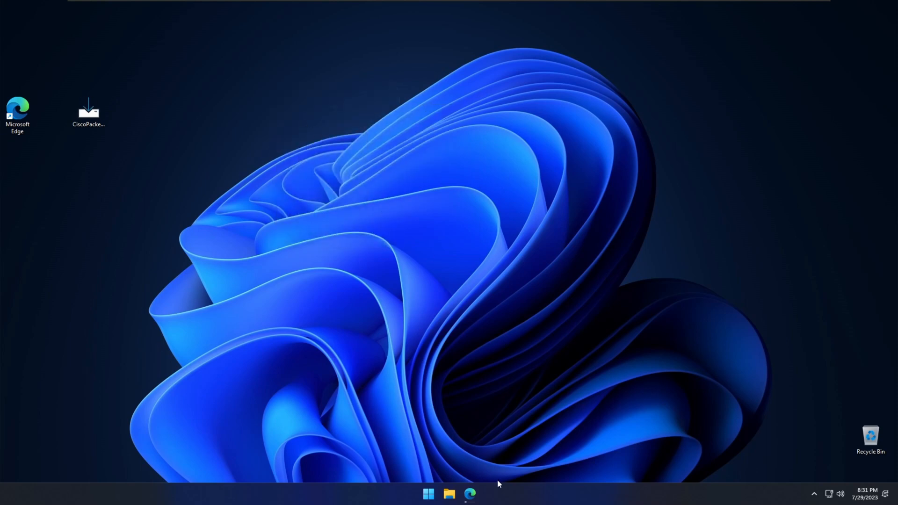
{"action": "mouse_move", "coordinate": [323, 202]}
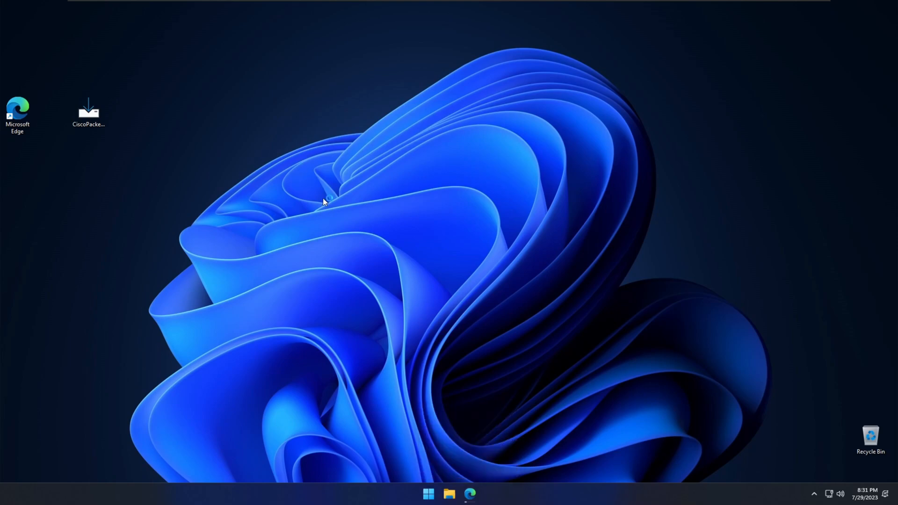
{"action": "right_click", "coordinate": [323, 201]}
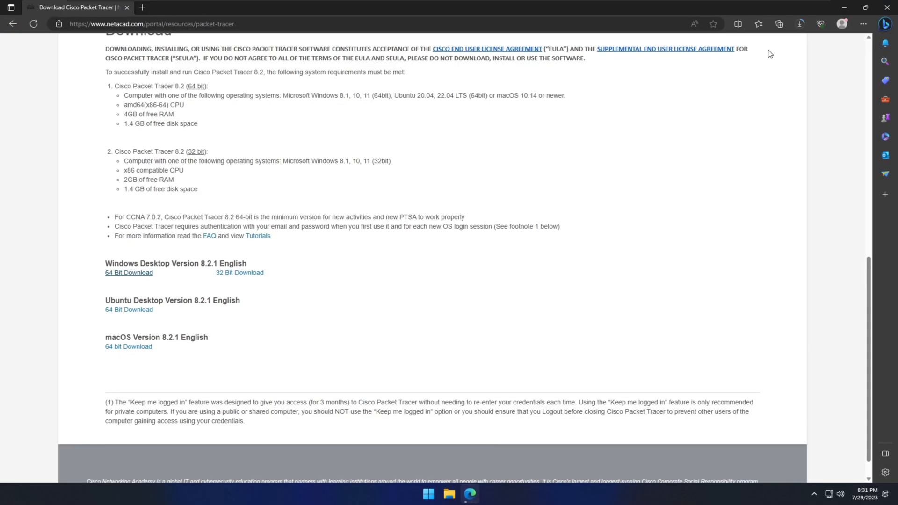
{"action": "left_click", "coordinate": [129, 272]}
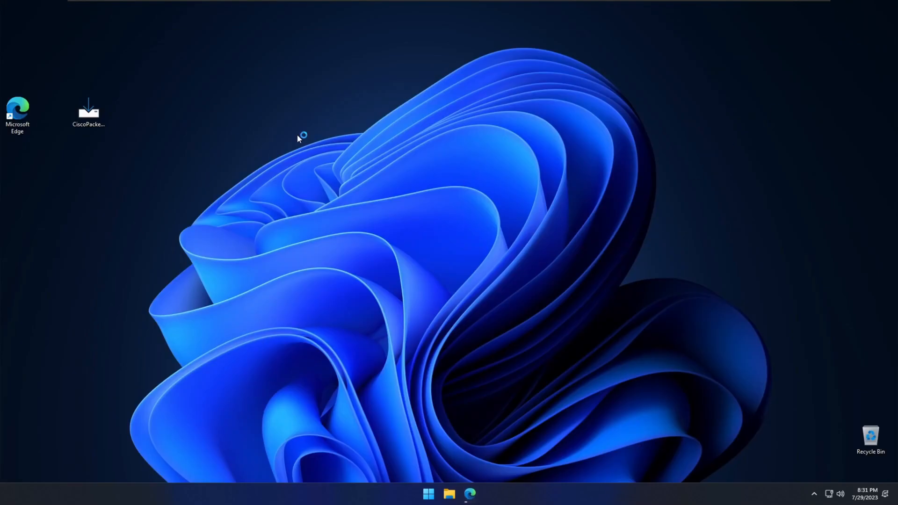
{"action": "mouse_move", "coordinate": [322, 172]}
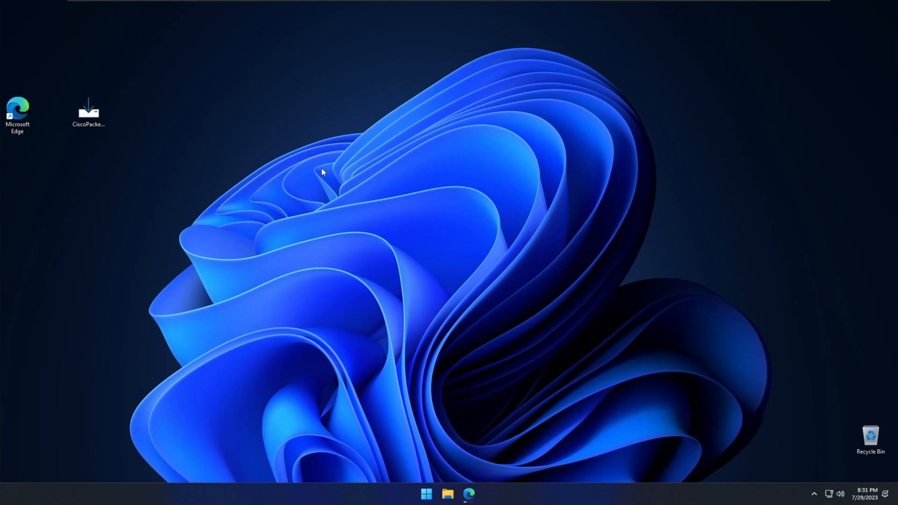
Launch the downloaded CiscoPacketTracer installer from the desktop
{"action": "double_click", "coordinate": [88, 110]}
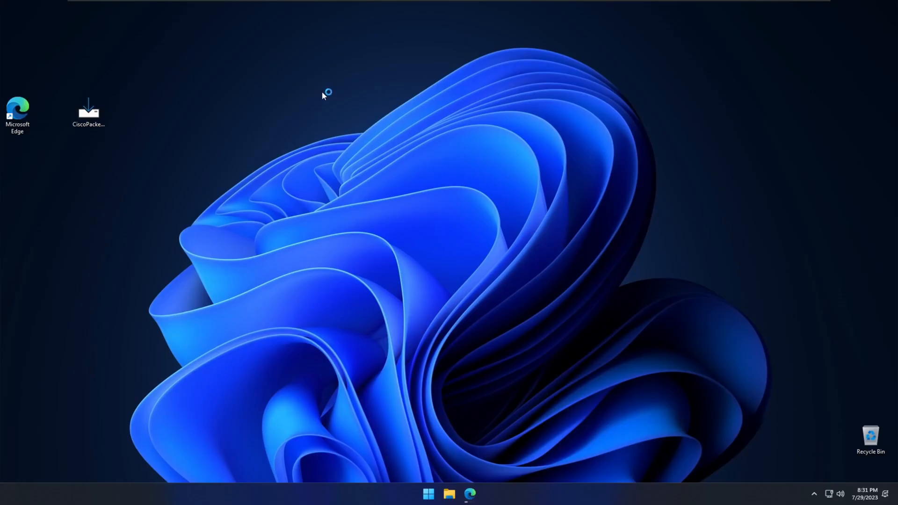
Accept the license agreement in the setup wizard and continue to the destination page
{"action": "double_click", "coordinate": [88, 111]}
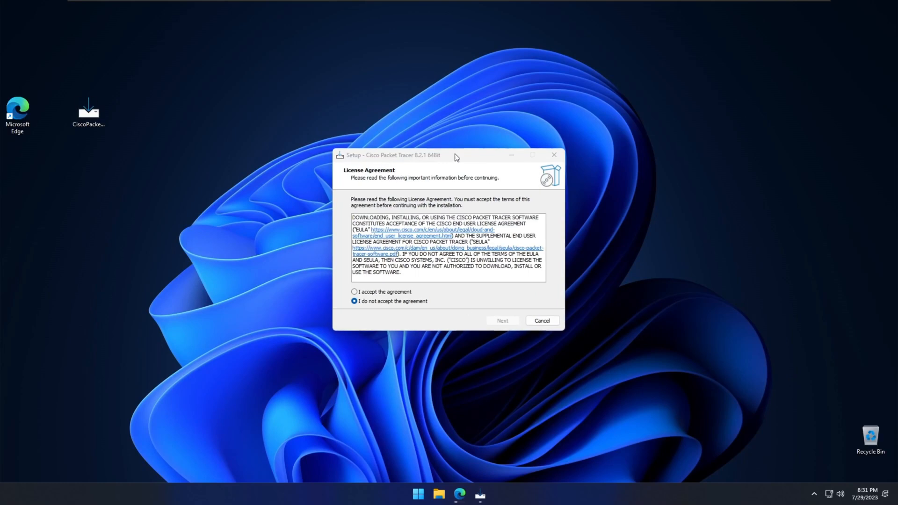
{"action": "left_click_drag", "start_coordinate": [450, 154], "coordinate": [427, 130]}
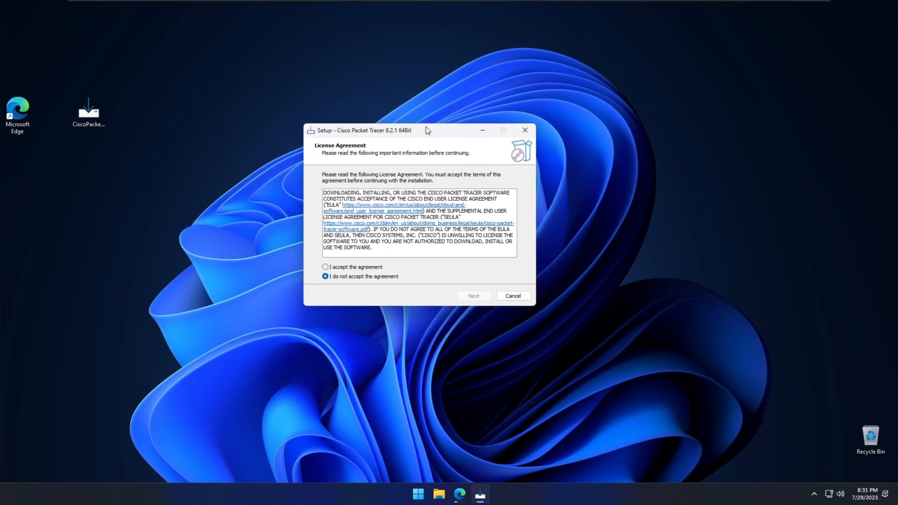
{"action": "mouse_move", "coordinate": [376, 161]}
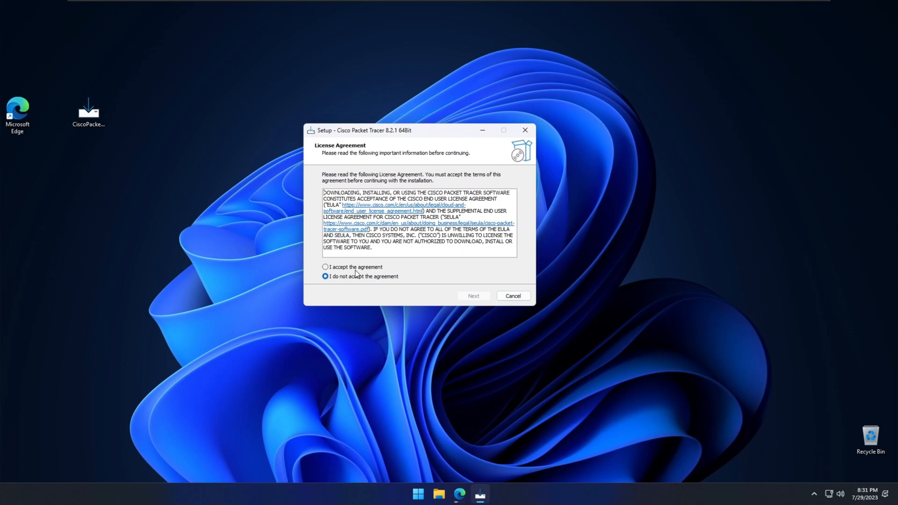
{"action": "left_click", "coordinate": [325, 267]}
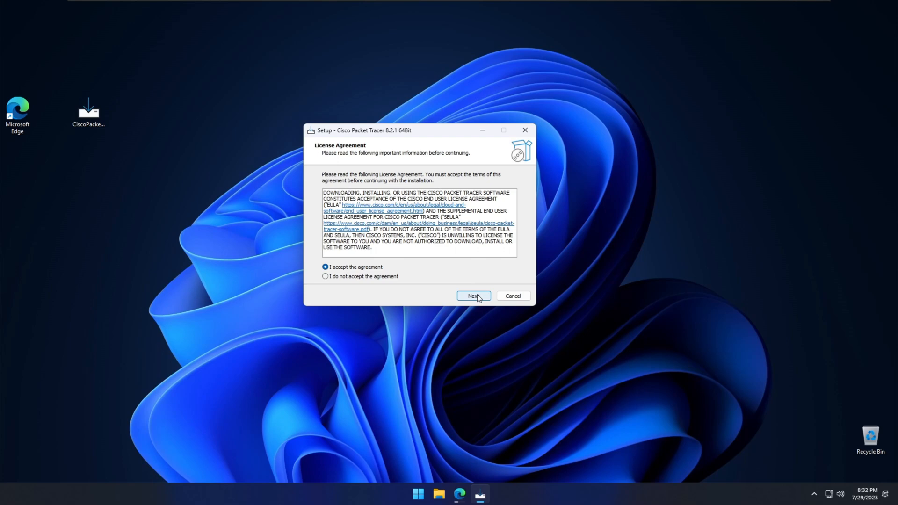
{"action": "left_click", "coordinate": [474, 295]}
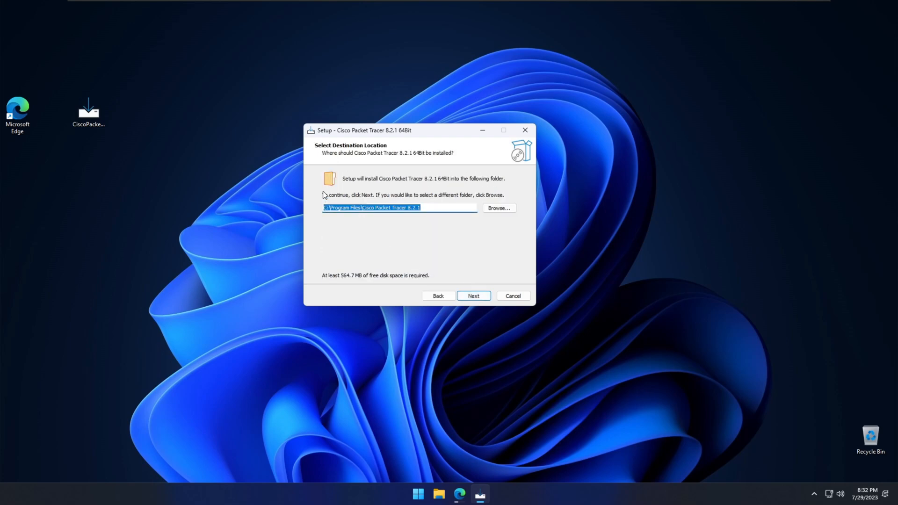
{"action": "mouse_move", "coordinate": [457, 211]}
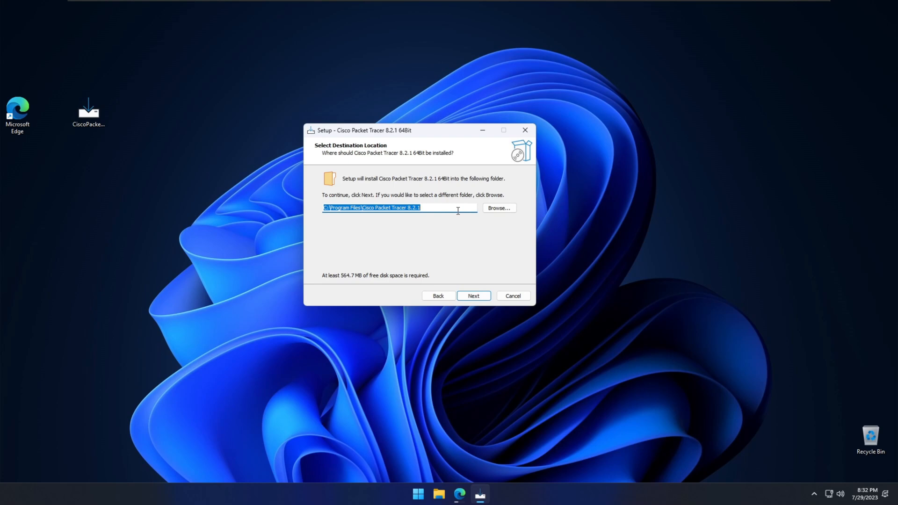
{"action": "mouse_move", "coordinate": [416, 154]}
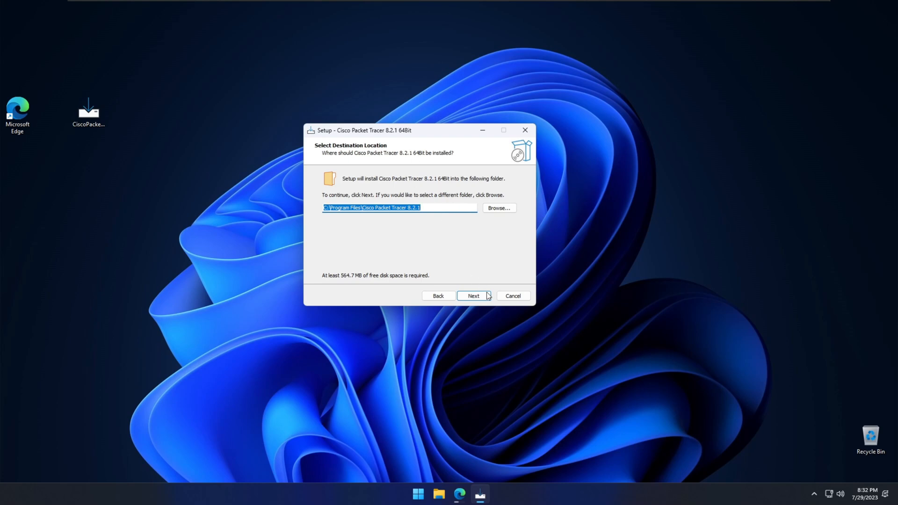
Keep the default install folder, Start Menu folder and desktop shortcut, reaching Ready to Install
{"action": "left_click", "coordinate": [473, 297]}
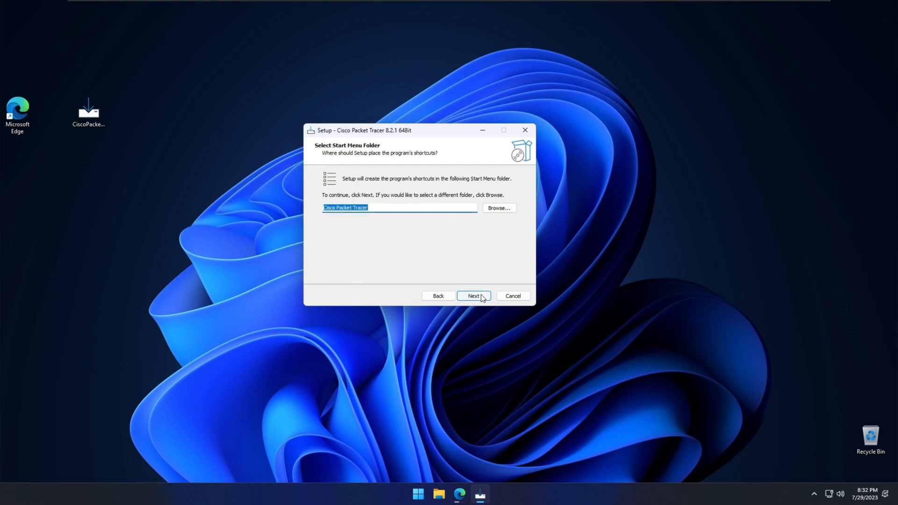
{"action": "left_click", "coordinate": [474, 296]}
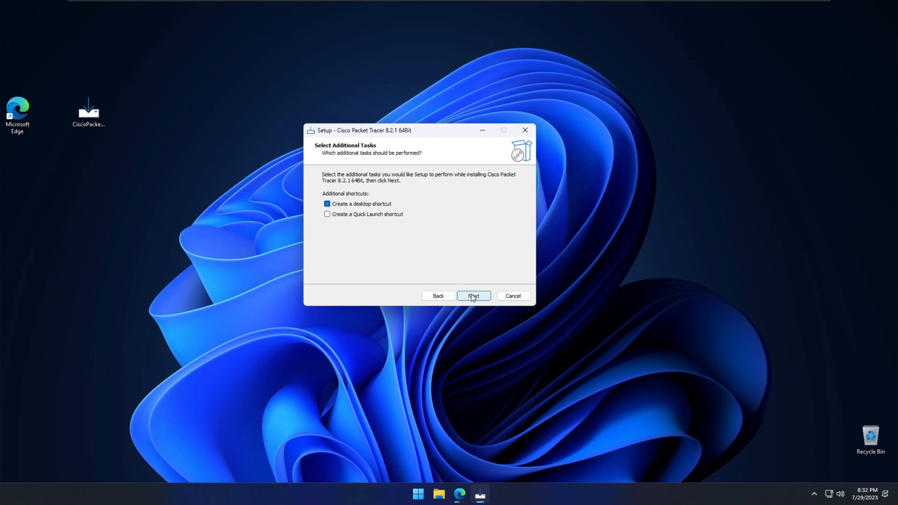
{"action": "left_click", "coordinate": [473, 296]}
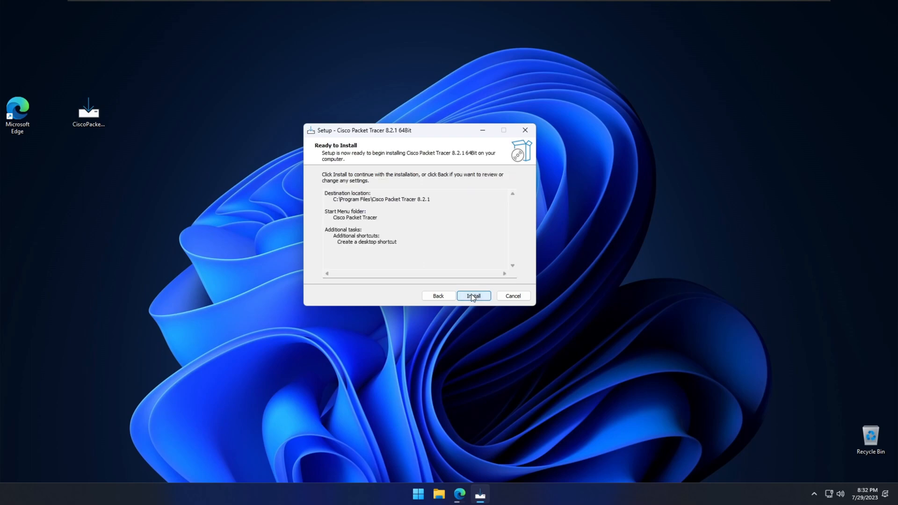
Start installing Cisco Packet Tracer 8.2.1 from the Ready to Install page
{"action": "left_click", "coordinate": [473, 295]}
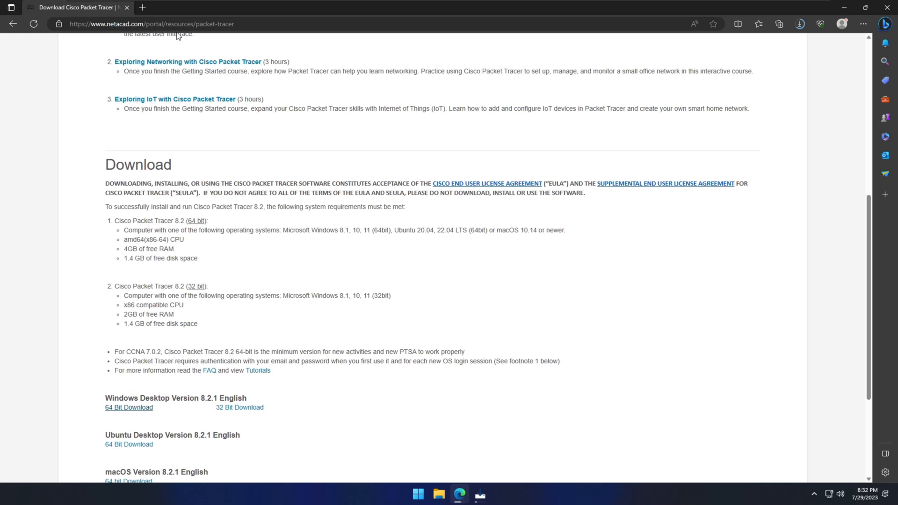
Switch away from the Edge download page back toward the running setup wizard
{"action": "left_click", "coordinate": [151, 23]}
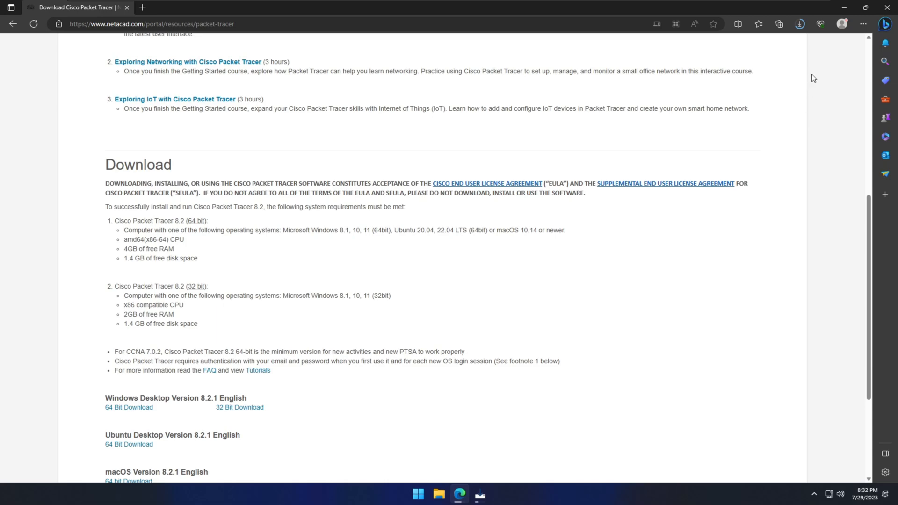
{"action": "mouse_move", "coordinate": [756, 243]}
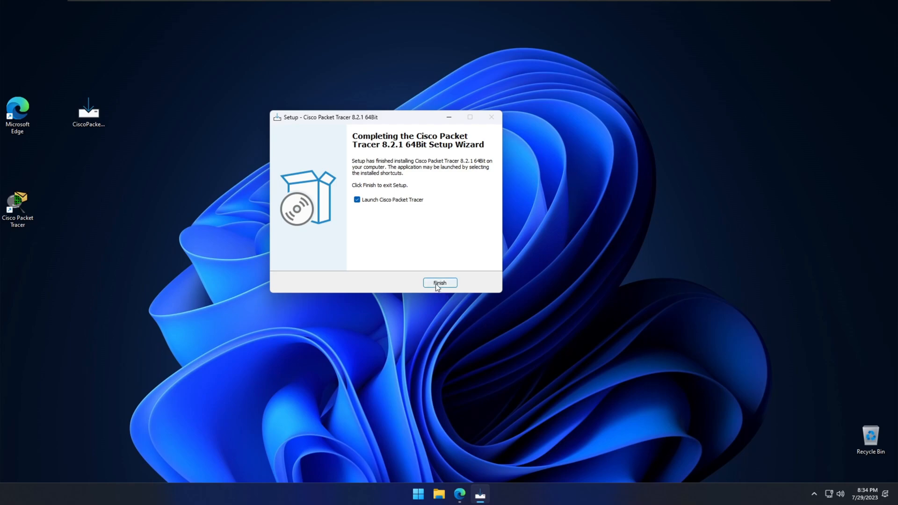
Finish setup with 'Launch Cisco Packet Tracer' checked and answer Yes to run multi-user at startup
{"action": "left_click", "coordinate": [439, 282]}
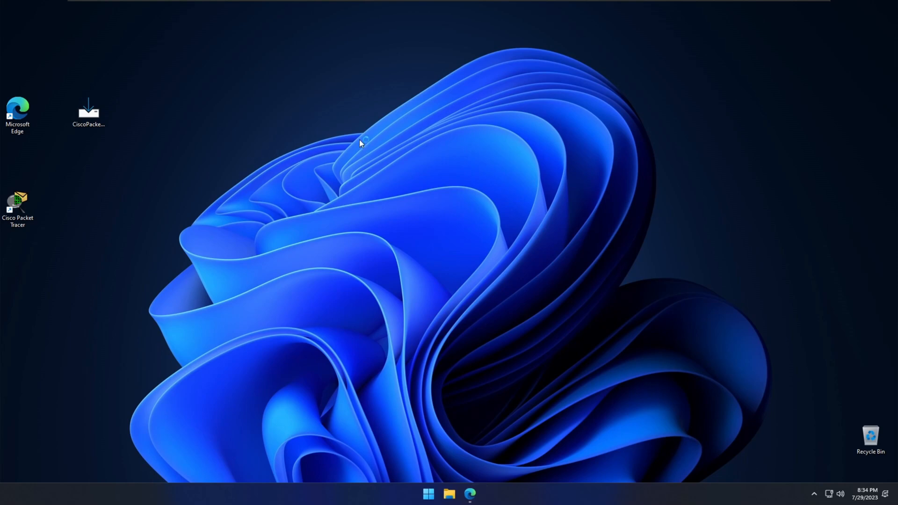
{"action": "right_click", "coordinate": [361, 144]}
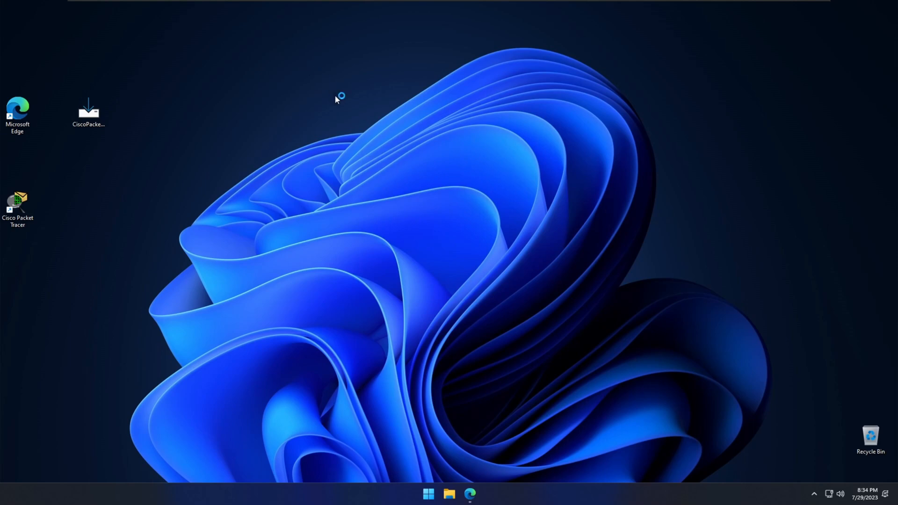
{"action": "mouse_move", "coordinate": [332, 63]}
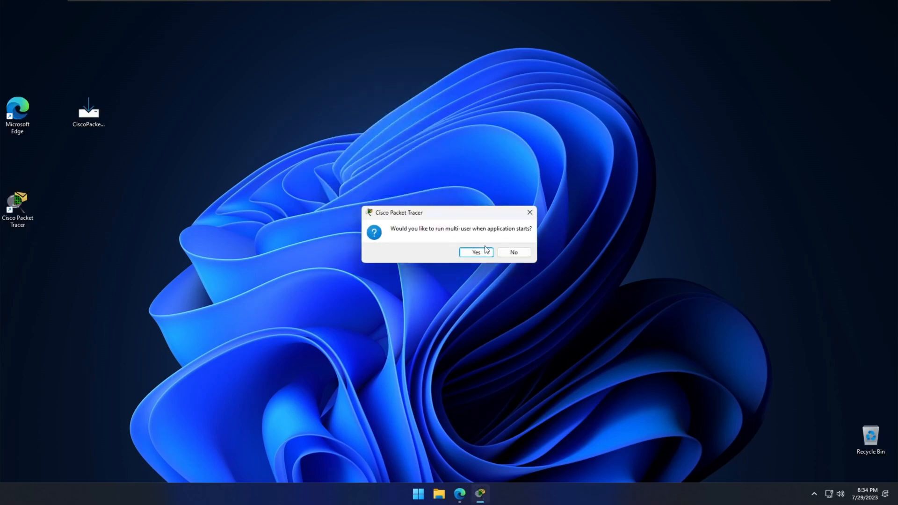
{"action": "left_click", "coordinate": [475, 252]}
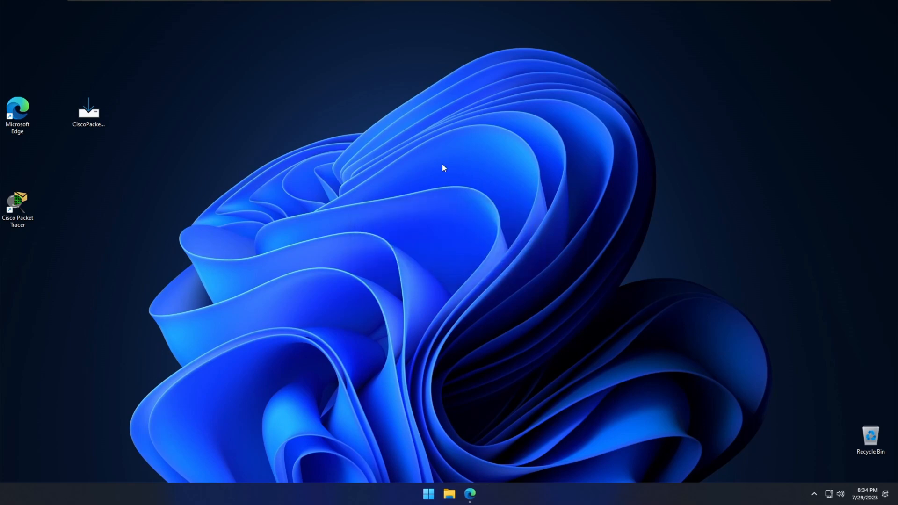
{"action": "double_click", "coordinate": [17, 203]}
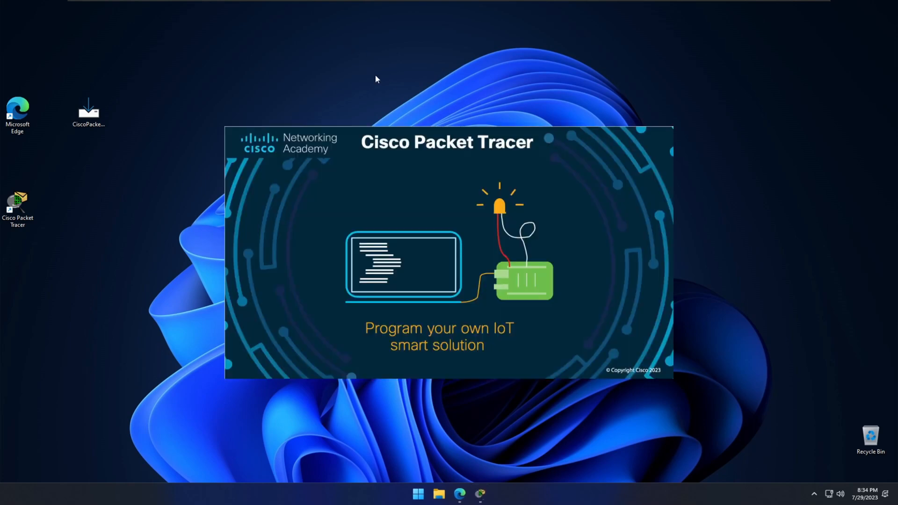
{"action": "mouse_move", "coordinate": [481, 155]}
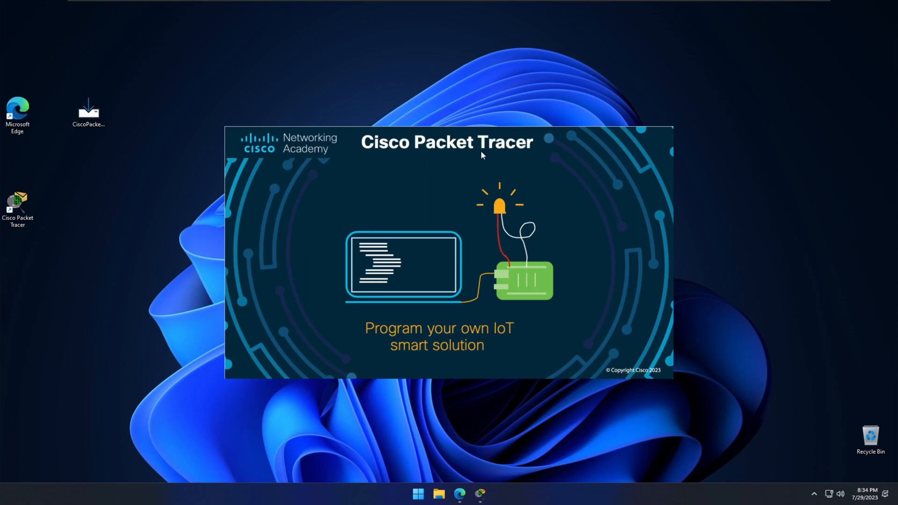
{"action": "mouse_move", "coordinate": [733, 187]}
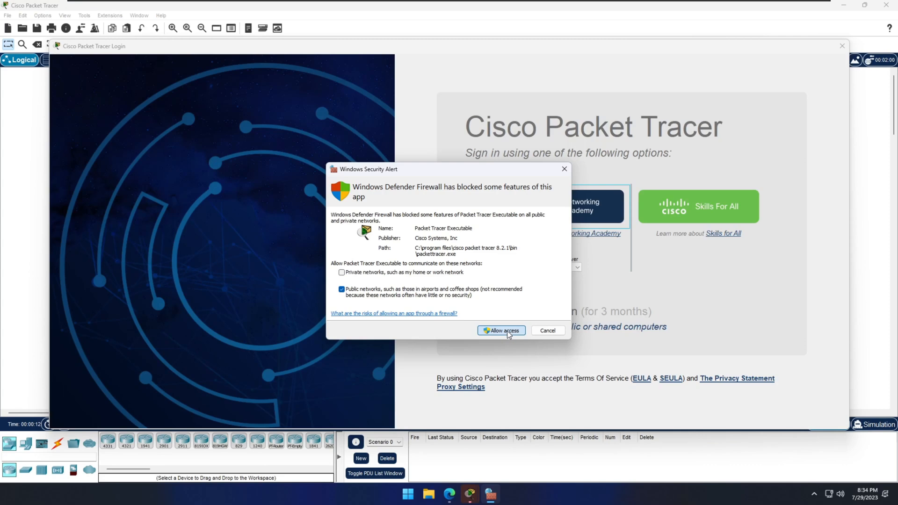
Allow Packet Tracer access in the Windows Security Alert firewall prompt
{"action": "left_click", "coordinate": [500, 331]}
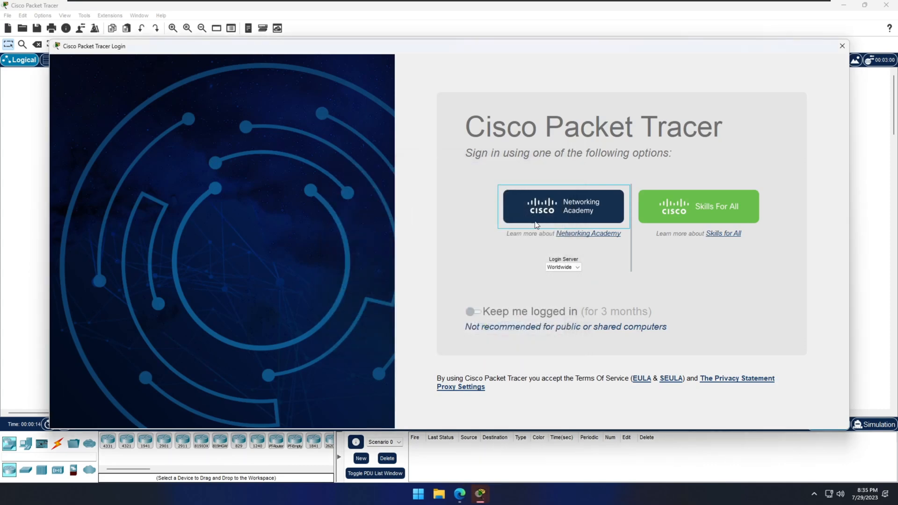
{"action": "mouse_move", "coordinate": [604, 211]}
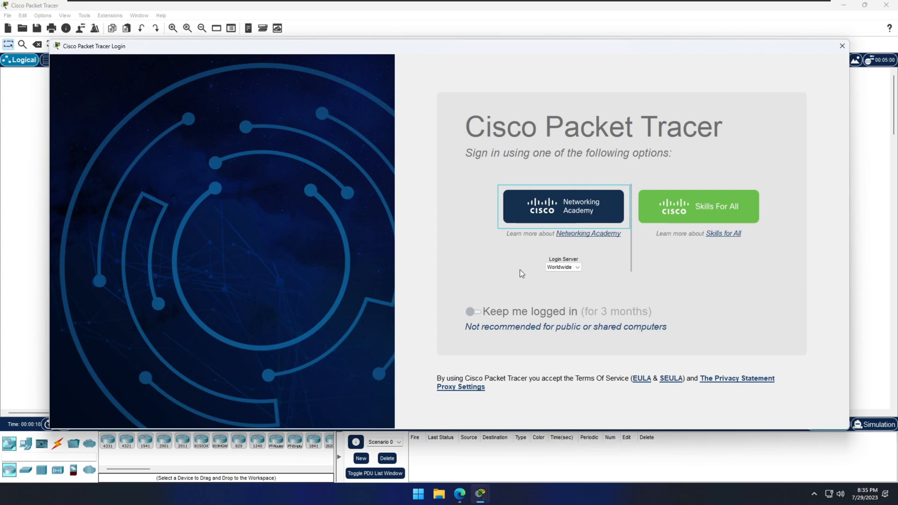
{"action": "mouse_move", "coordinate": [589, 223]}
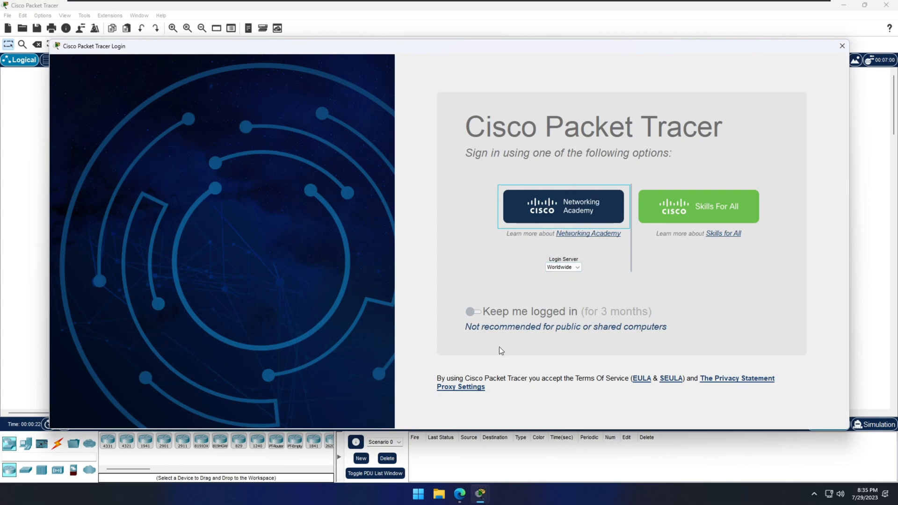
{"action": "mouse_move", "coordinate": [567, 247]}
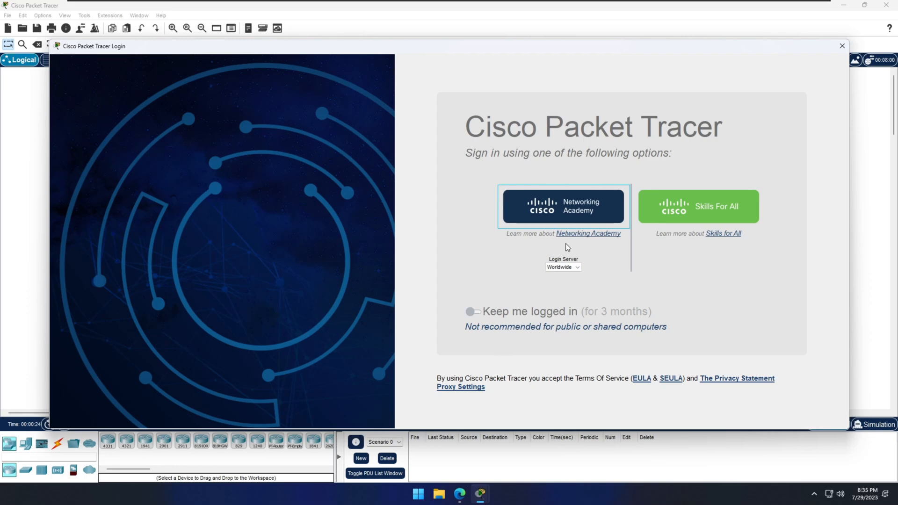
{"action": "mouse_move", "coordinate": [496, 360]}
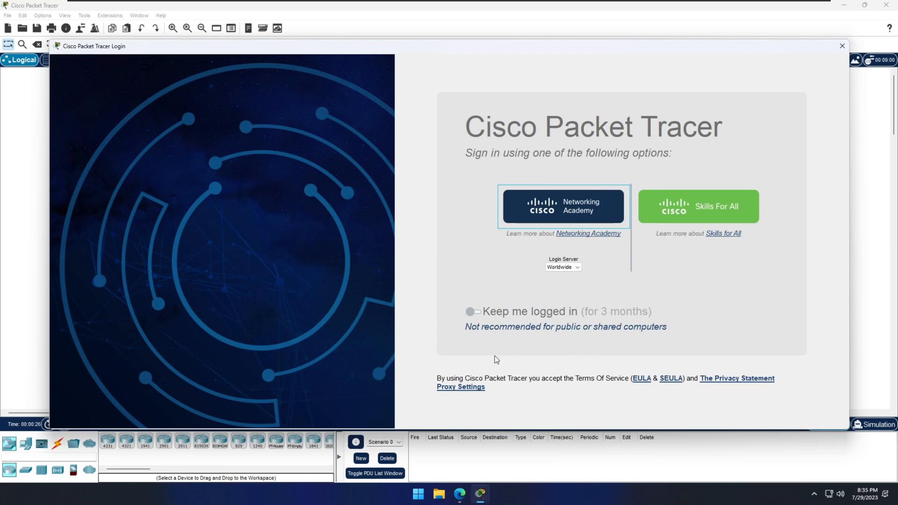
{"action": "mouse_move", "coordinate": [713, 276]}
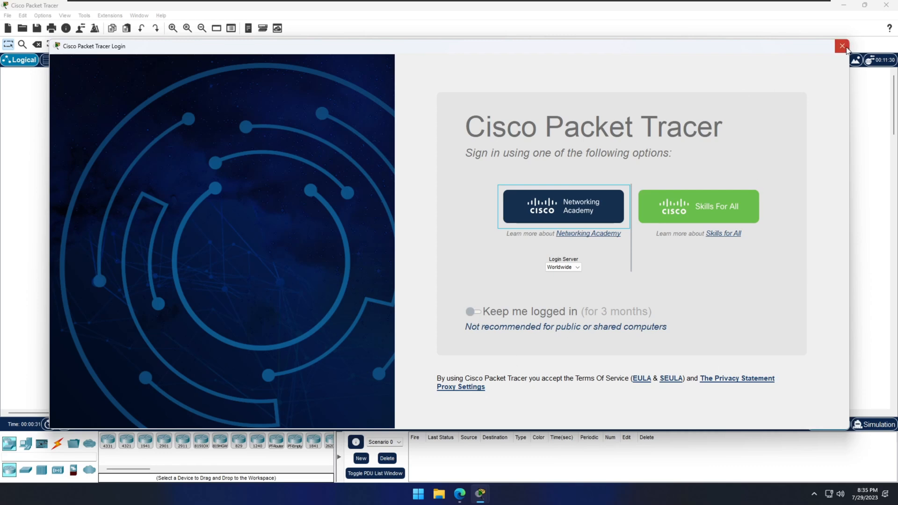
Close the Login window and confirm OK on Authentication Failed so Packet Tracer shuts down
{"action": "left_click", "coordinate": [841, 46]}
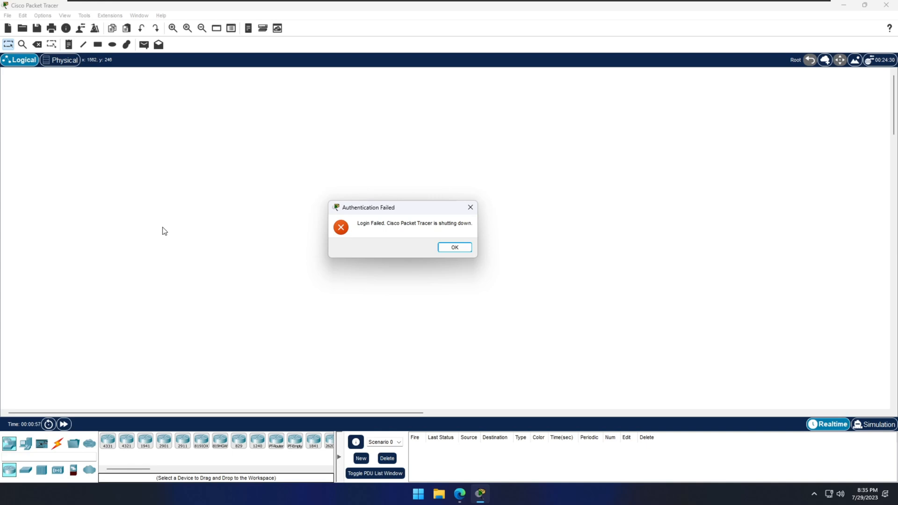
{"action": "left_click", "coordinate": [454, 246]}
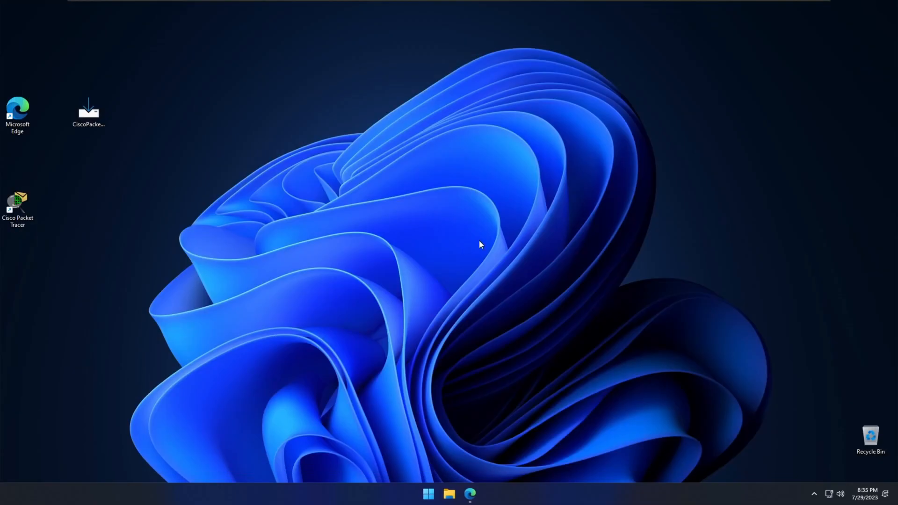
{"action": "mouse_move", "coordinate": [386, 183]}
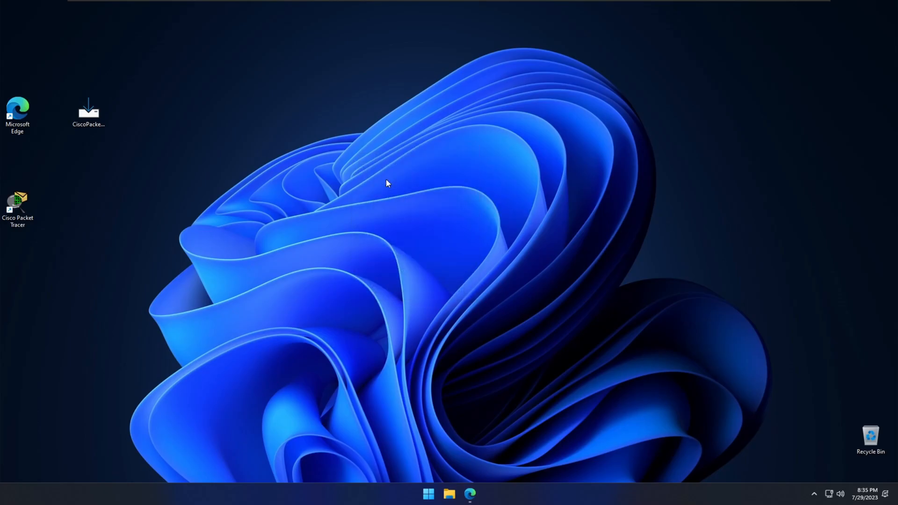